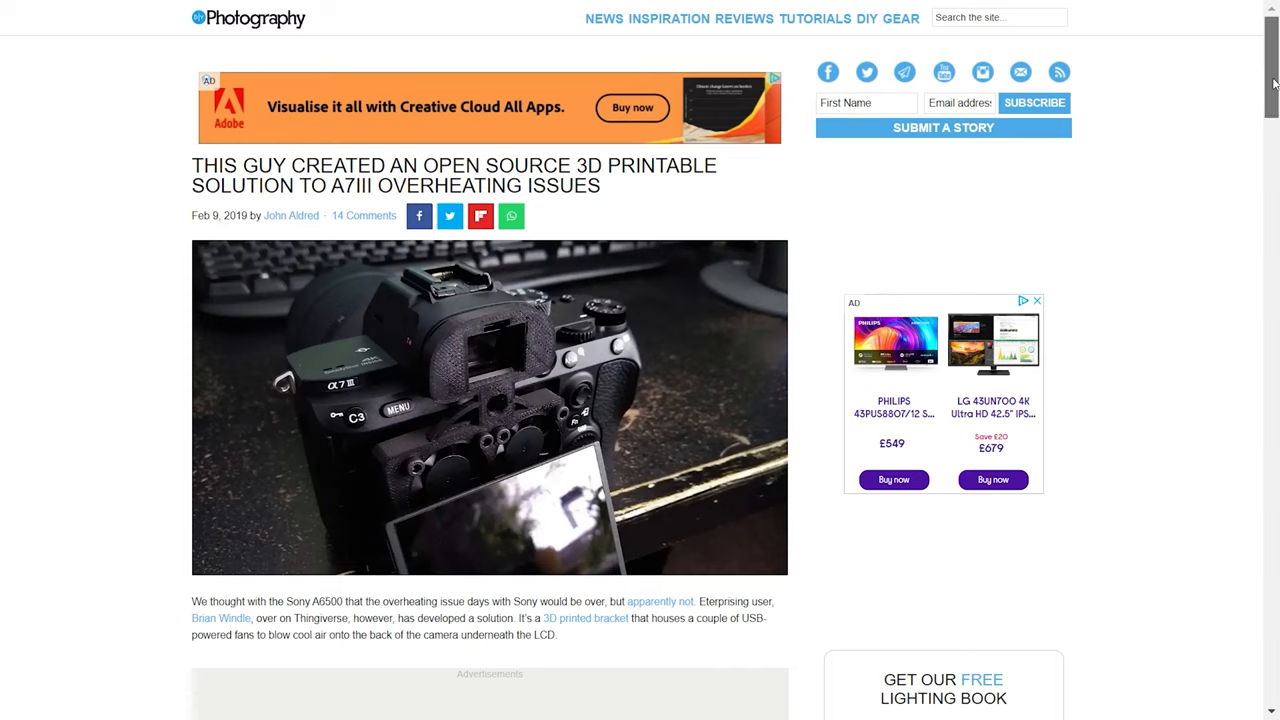
scroll("down", 3)
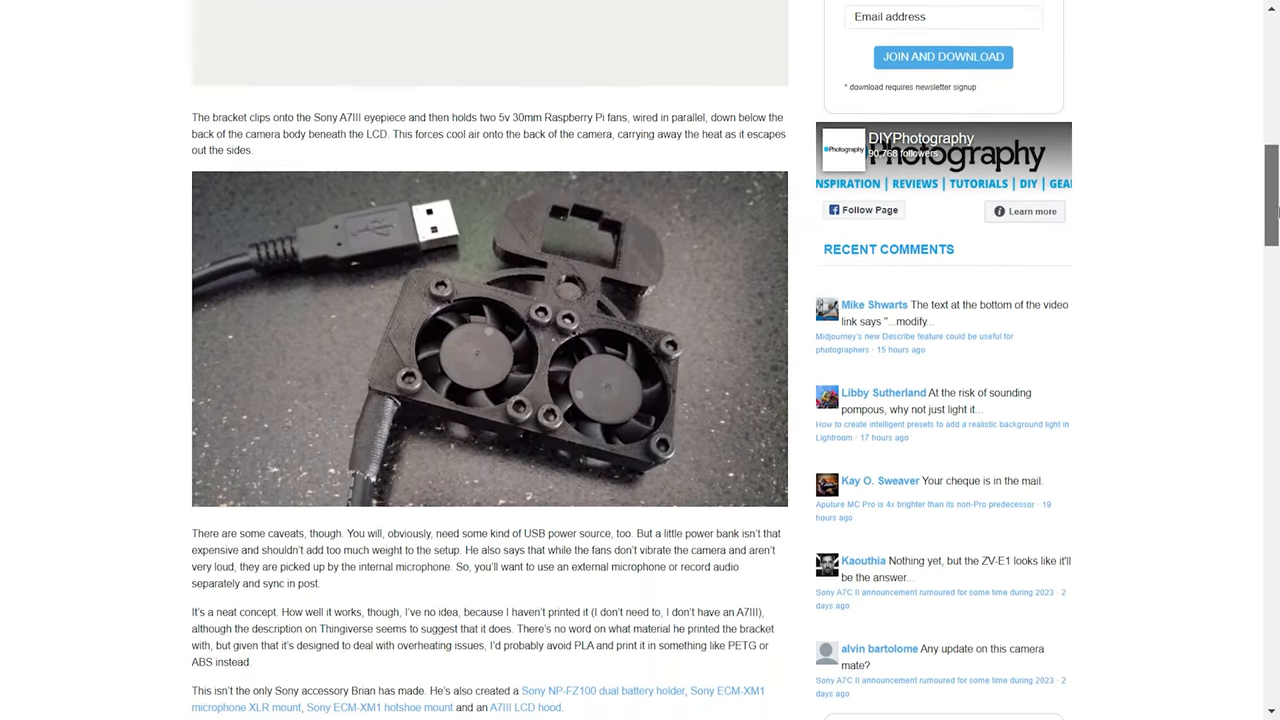
scroll("down", 3)
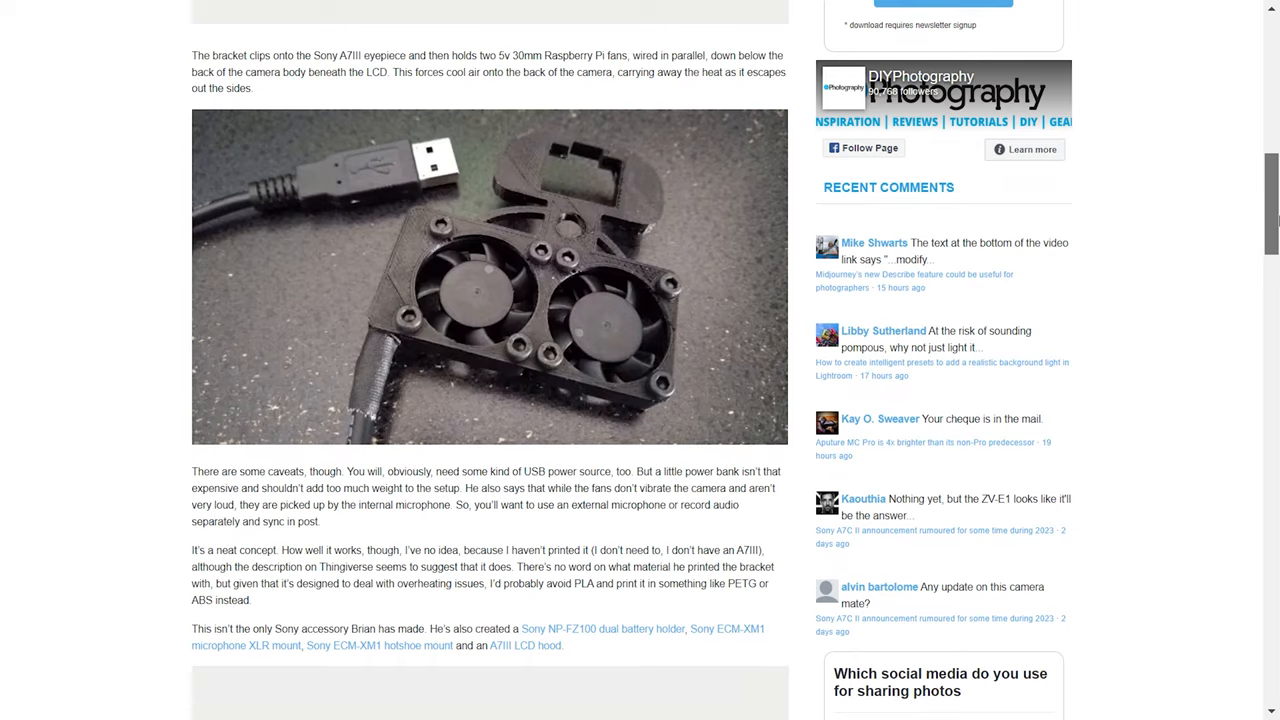